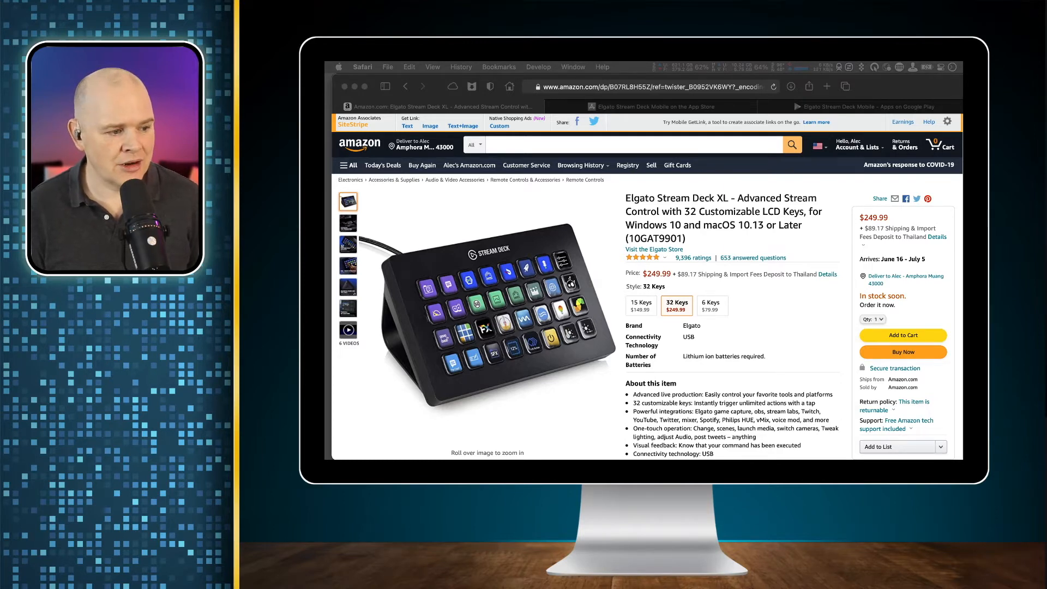
- Switch the Amazon Stream Deck listing to the 15-key model at $149.99 and preview the 6-key option
click(639, 305)
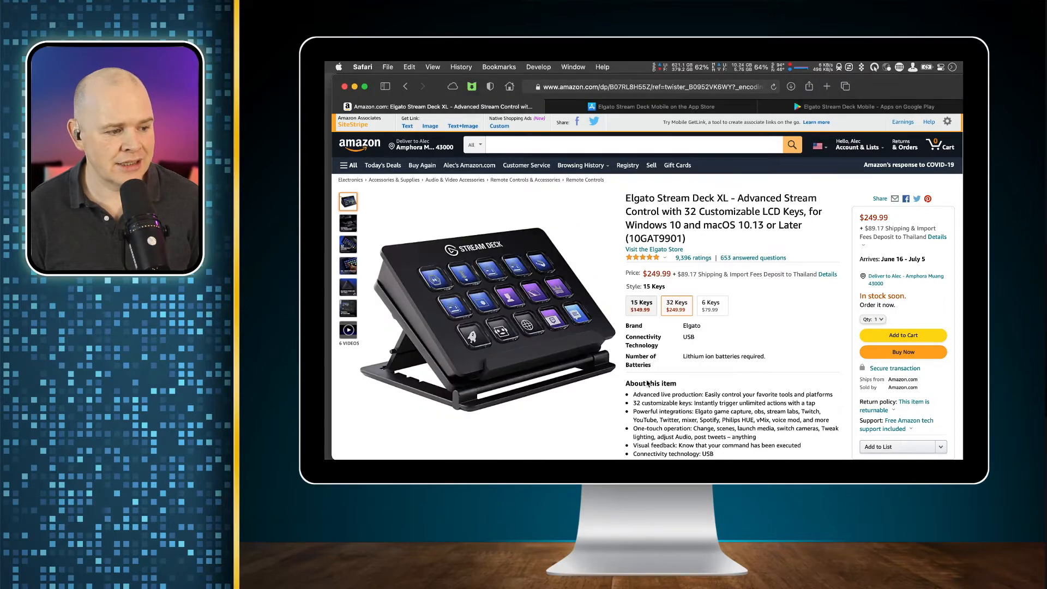
click(640, 305)
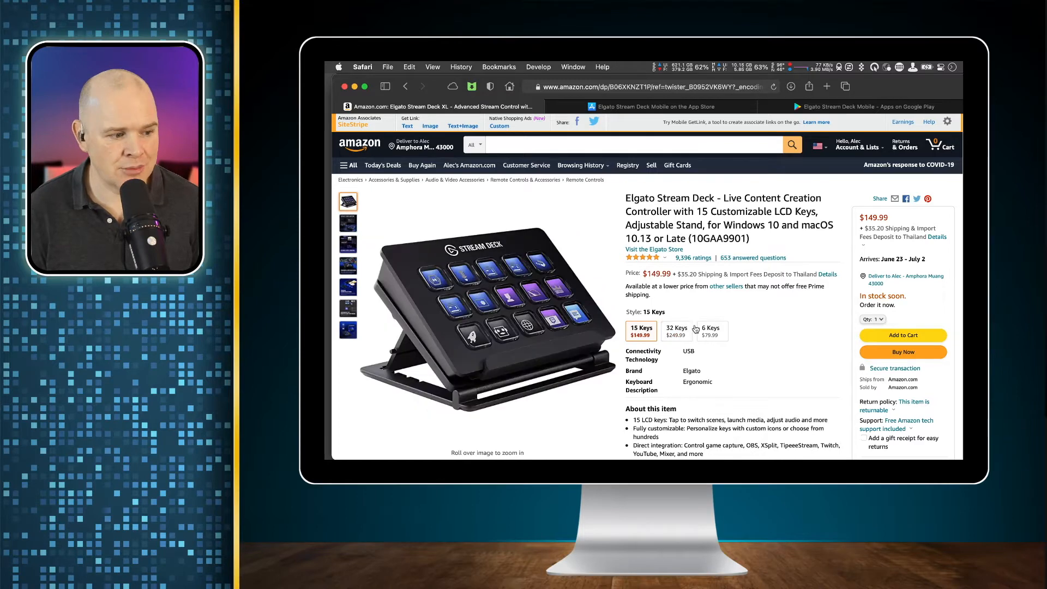
mouse_move(710, 329)
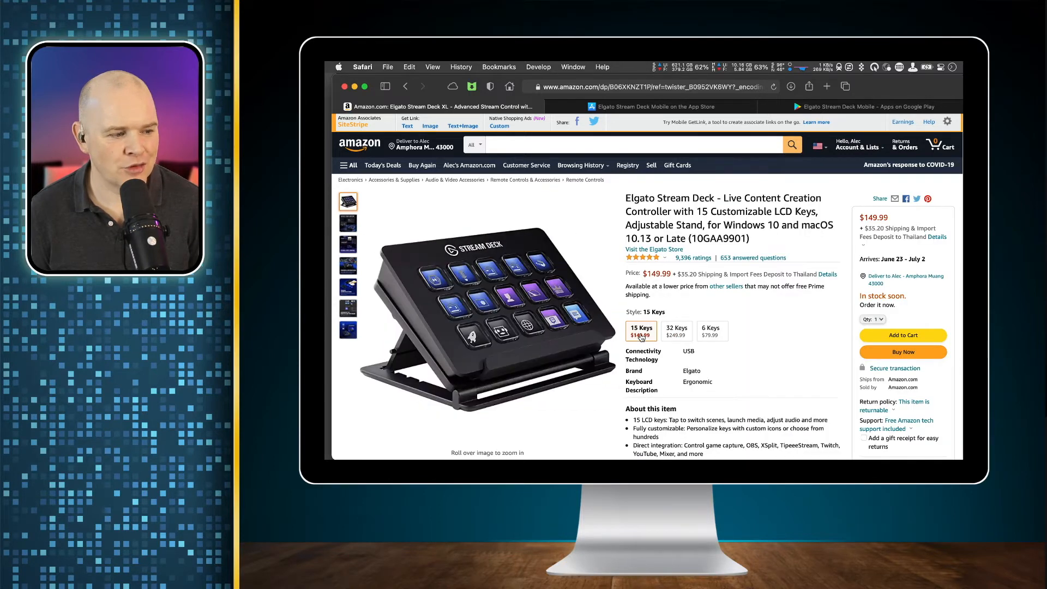
mouse_move(564, 293)
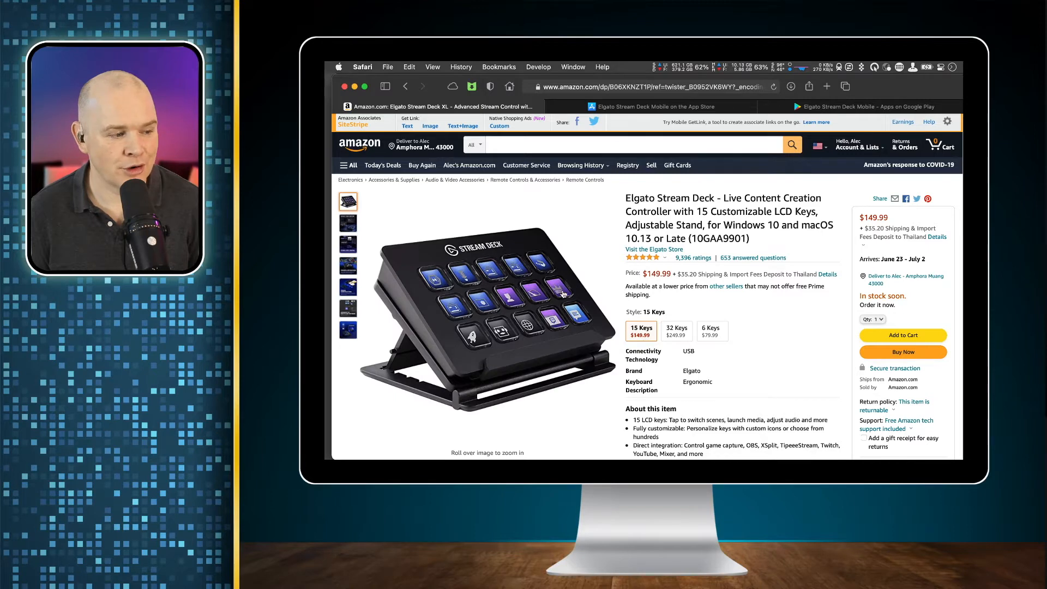
mouse_move(521, 294)
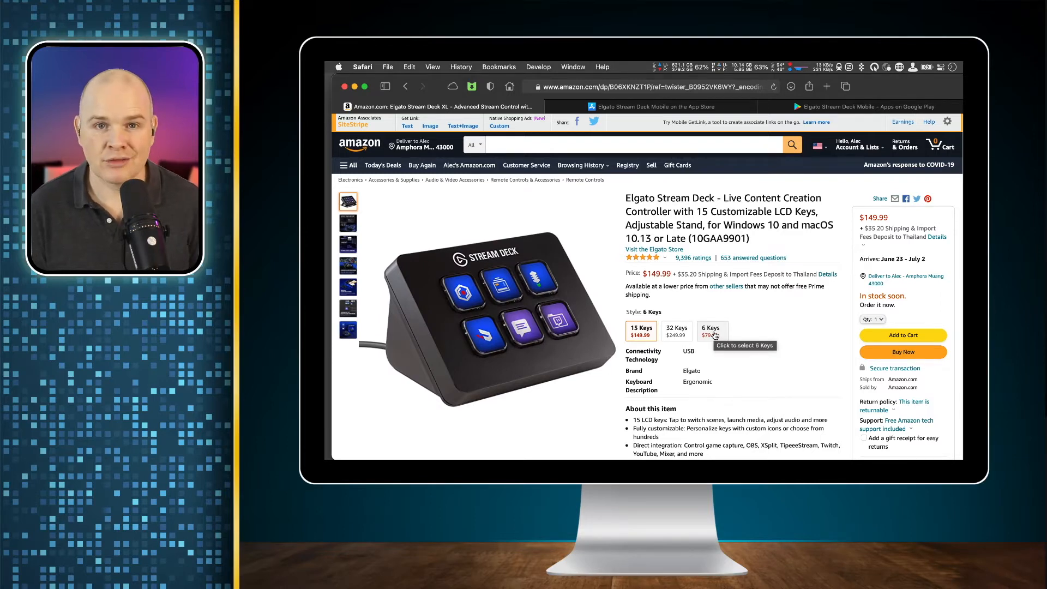
click(640, 331)
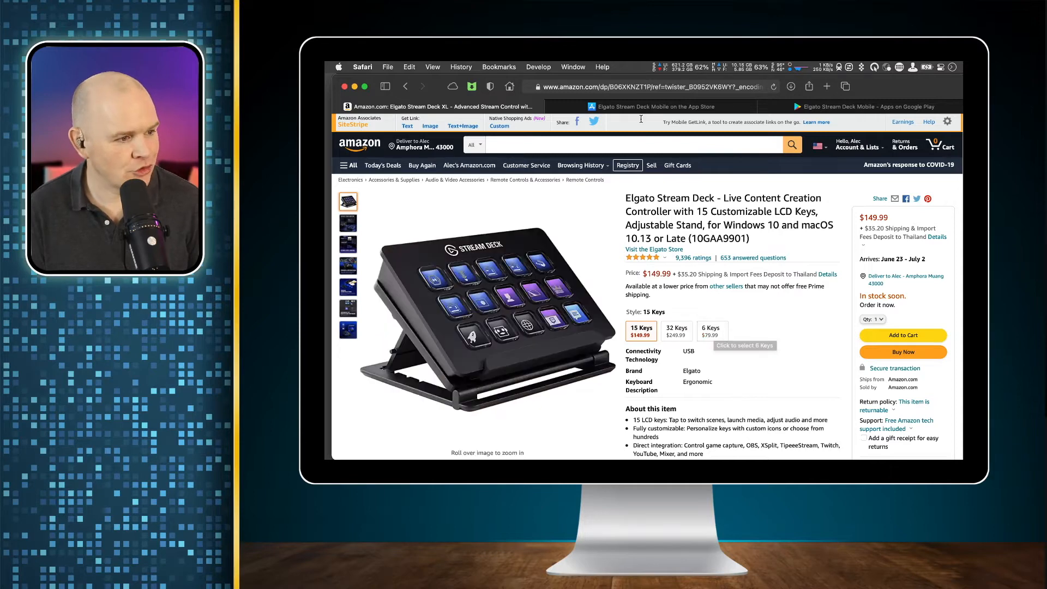
- Bring up the App Store listing for Elgato Stream Deck Mobile by Corsair, free with in-app purchases
click(653, 106)
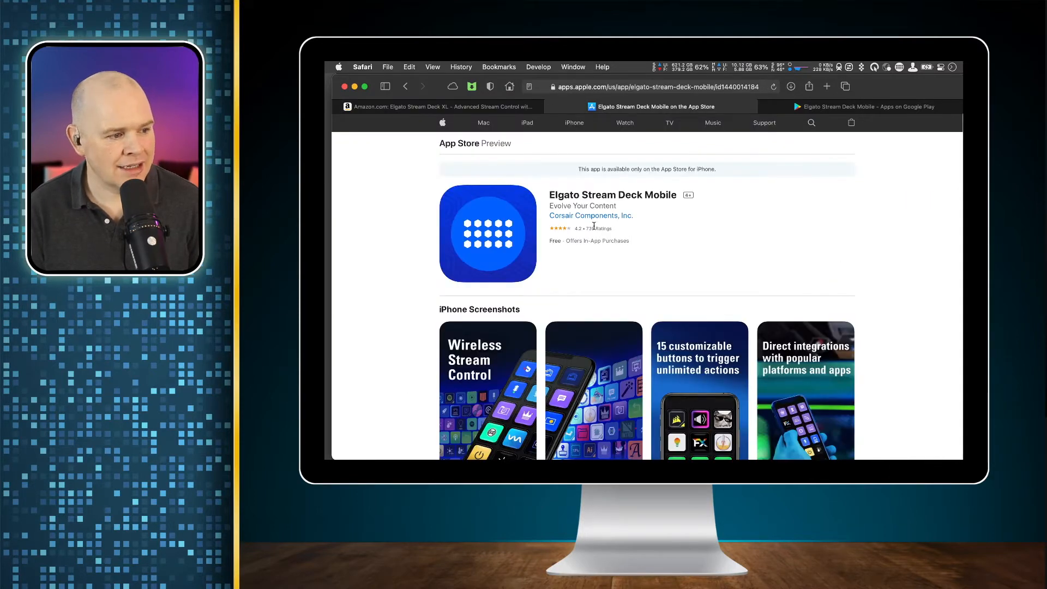
mouse_move(657, 237)
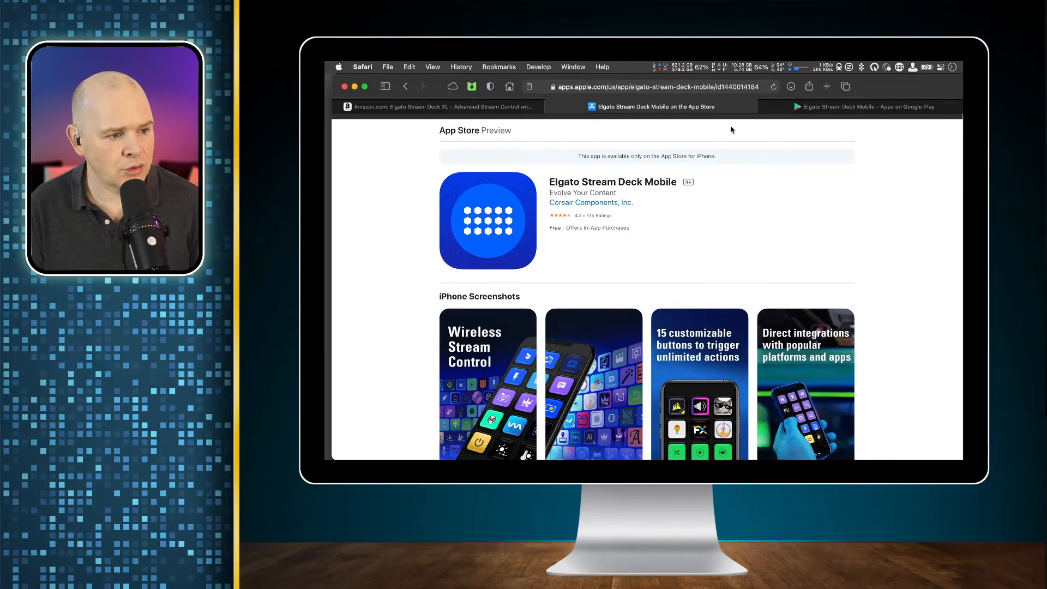
- Bring up Google Play's Elgato Stream Deck Mobile listing by Corsair
click(864, 106)
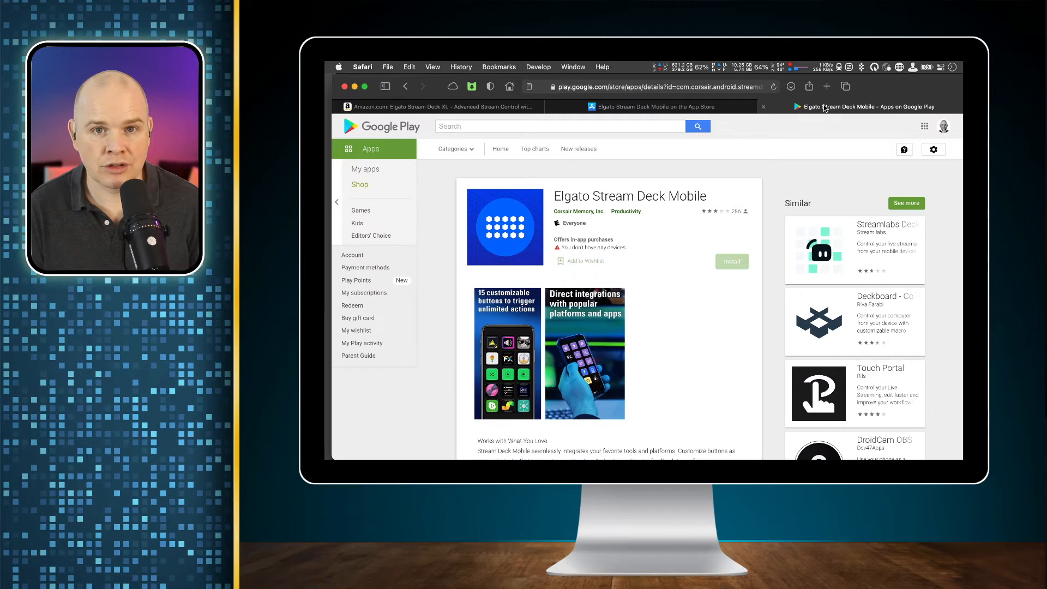
mouse_move(651, 106)
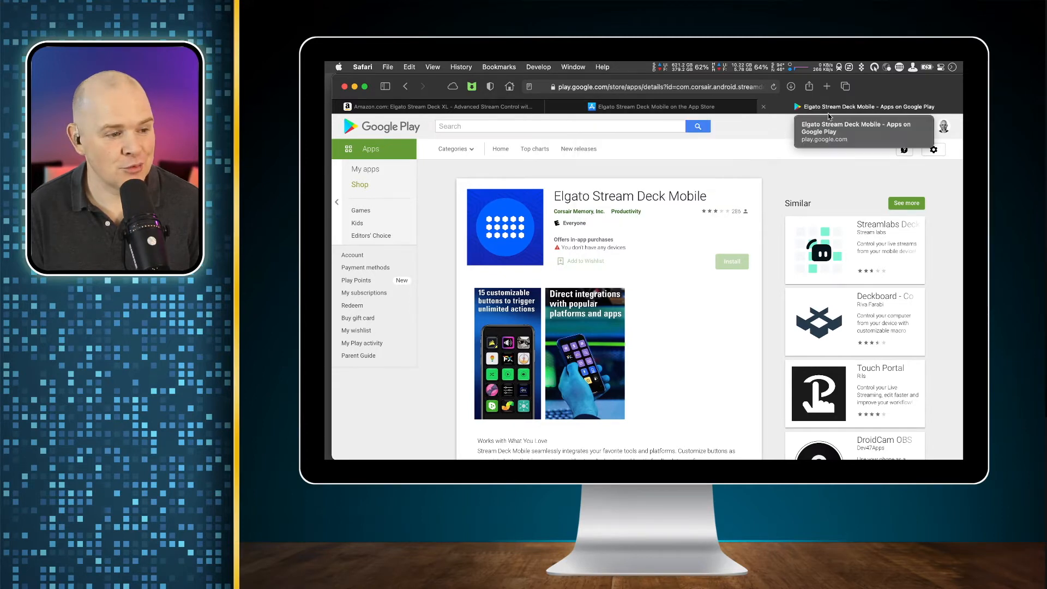
mouse_move(651, 105)
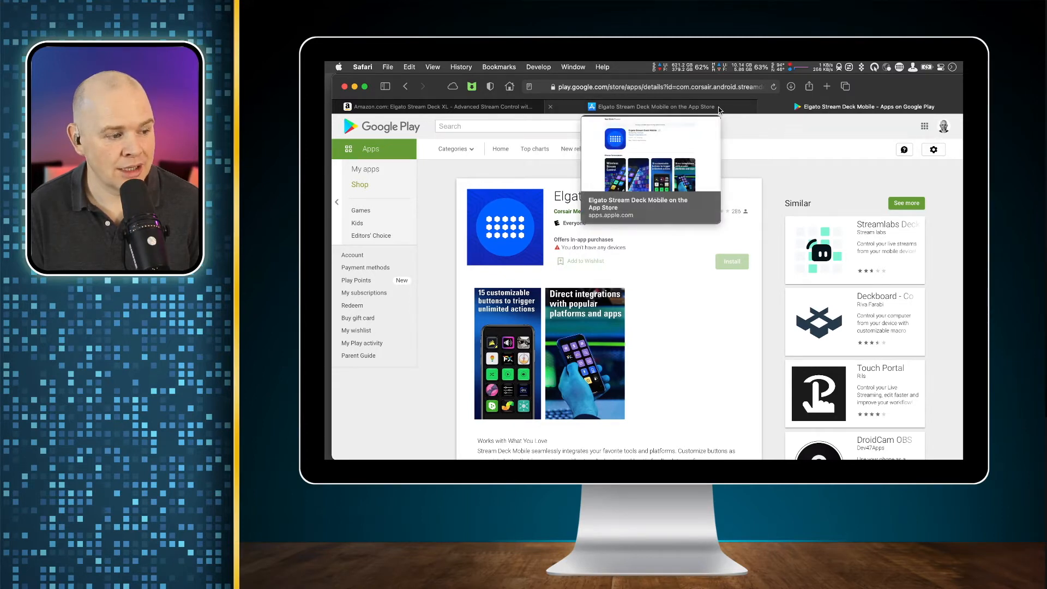
- Review the App Store listing's ratings and Information section showing $2.99 monthly and $24.99 yearly in-app purchases
click(652, 106)
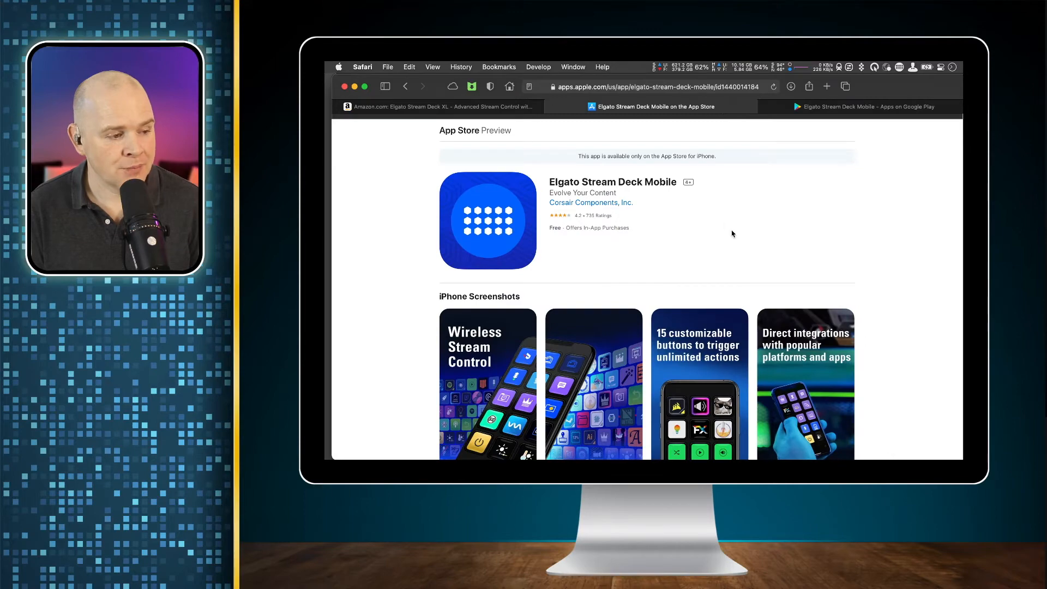
scroll(down, 3)
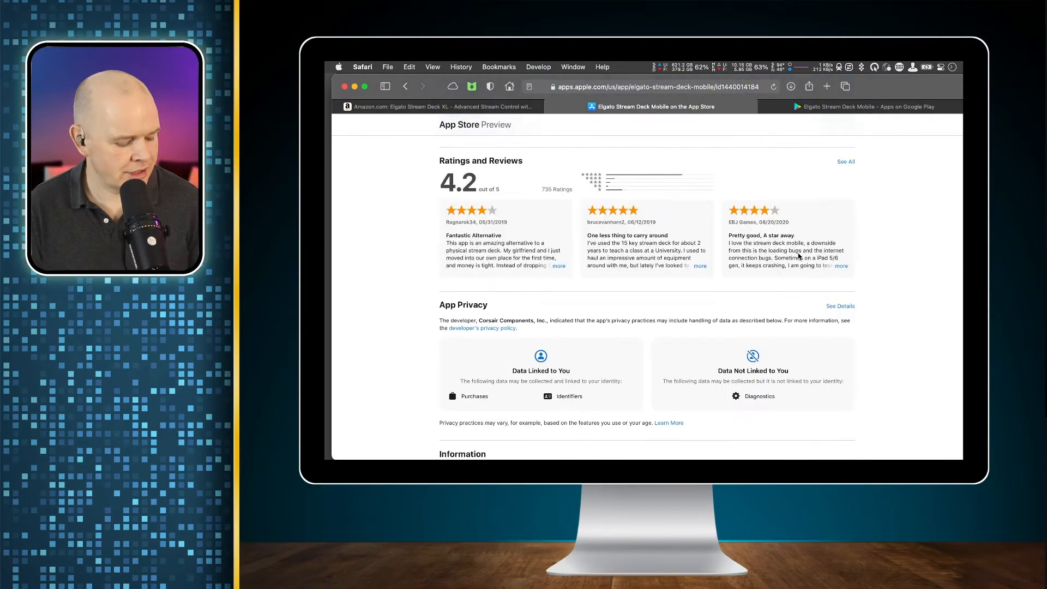
scroll(down, 3)
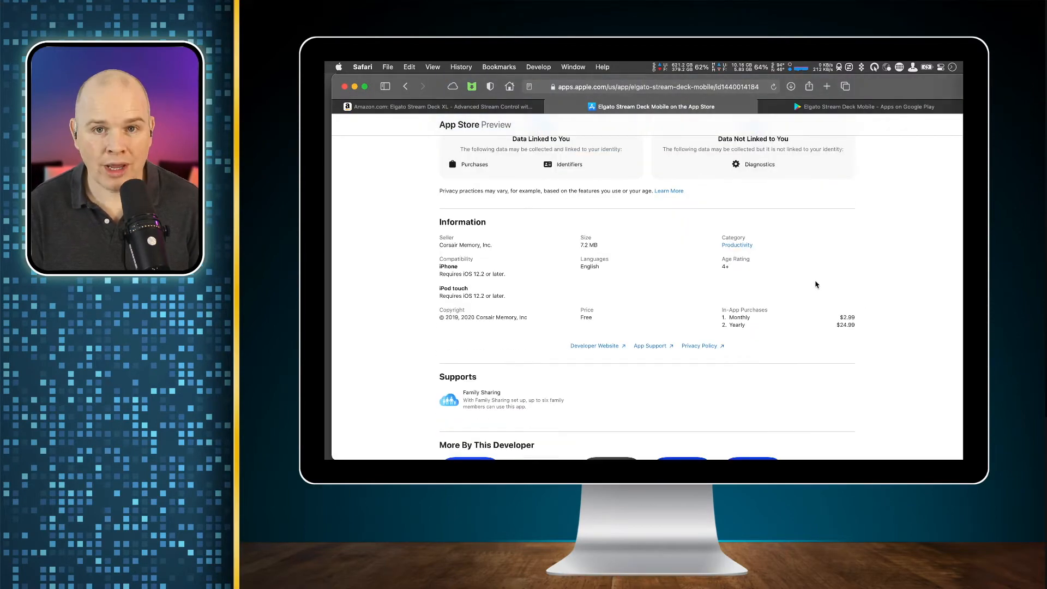
mouse_move(832, 309)
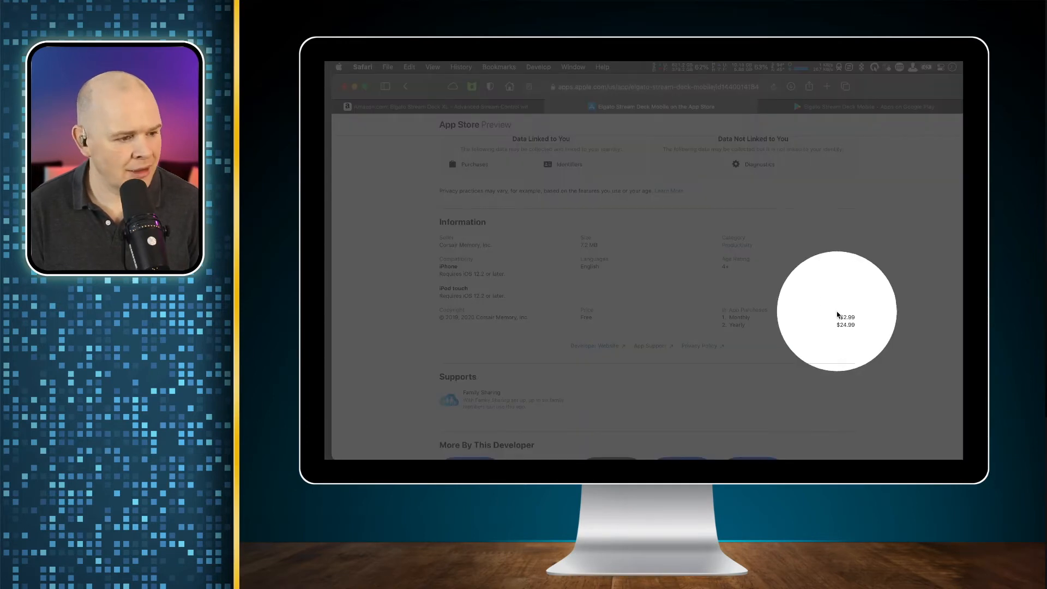
scroll(up, 3)
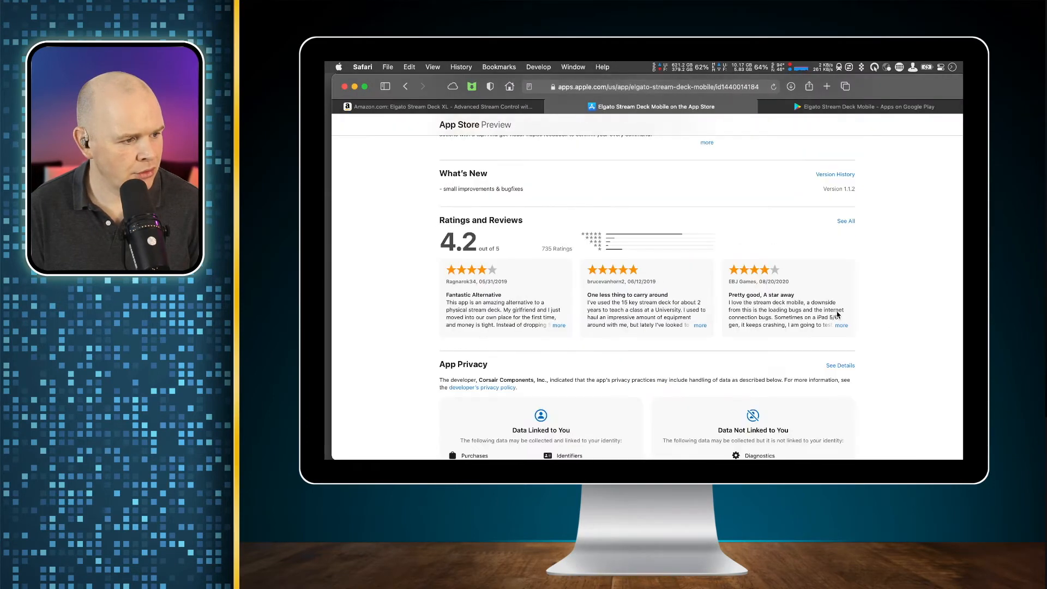
scroll(up, 3)
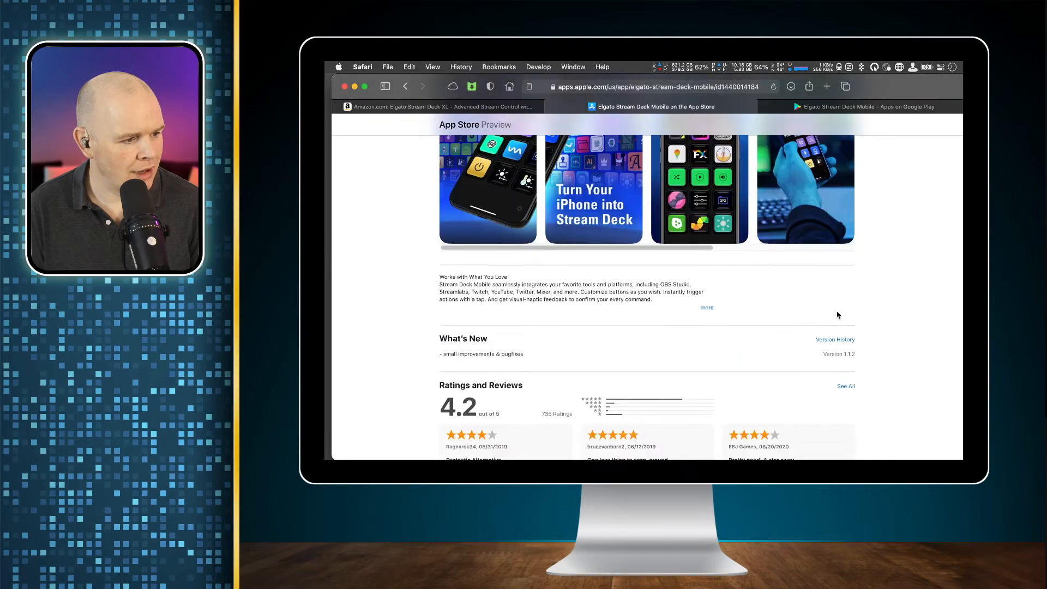
scroll(down, 3)
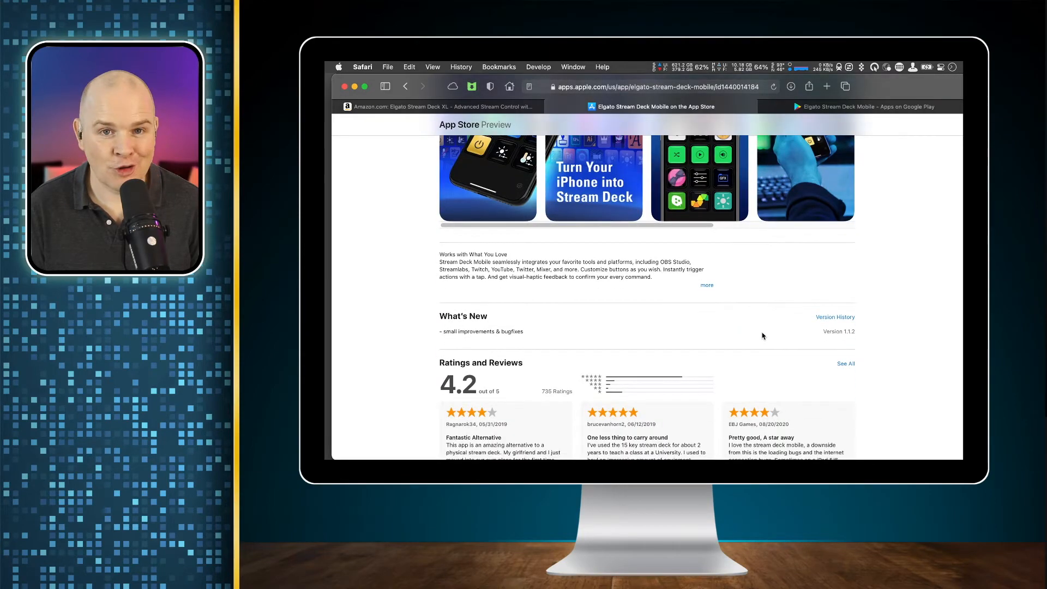
scroll(down, 3)
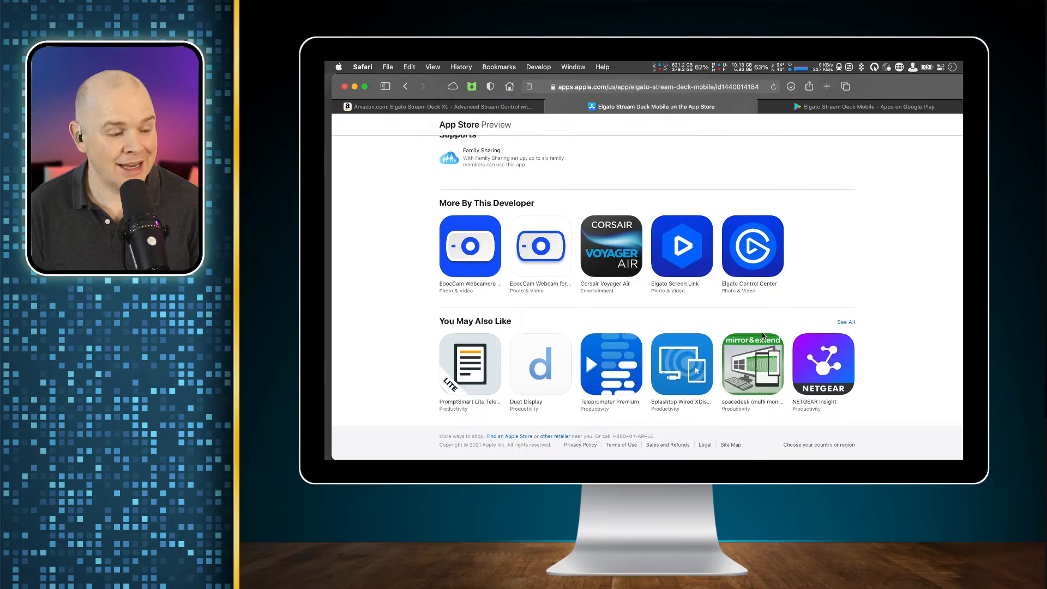
scroll(up, 3)
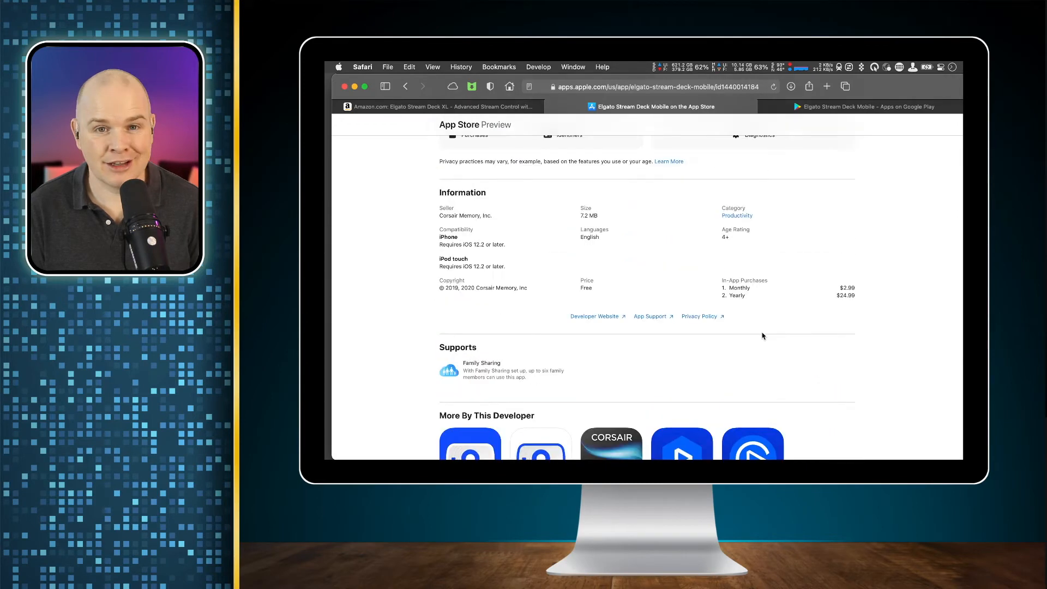
scroll(up, 3)
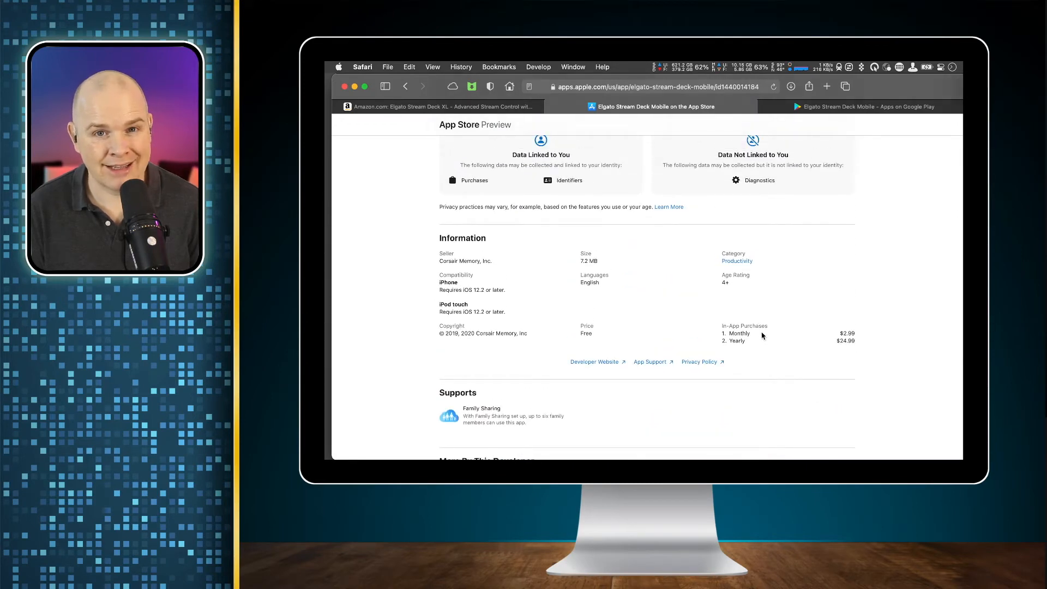
mouse_move(774, 333)
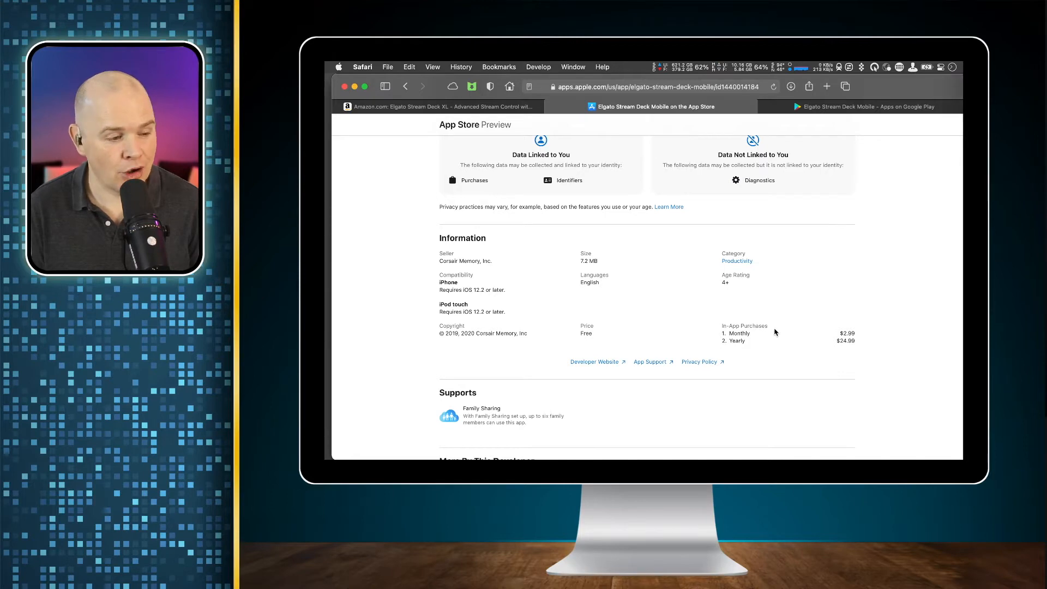
mouse_move(836, 326)
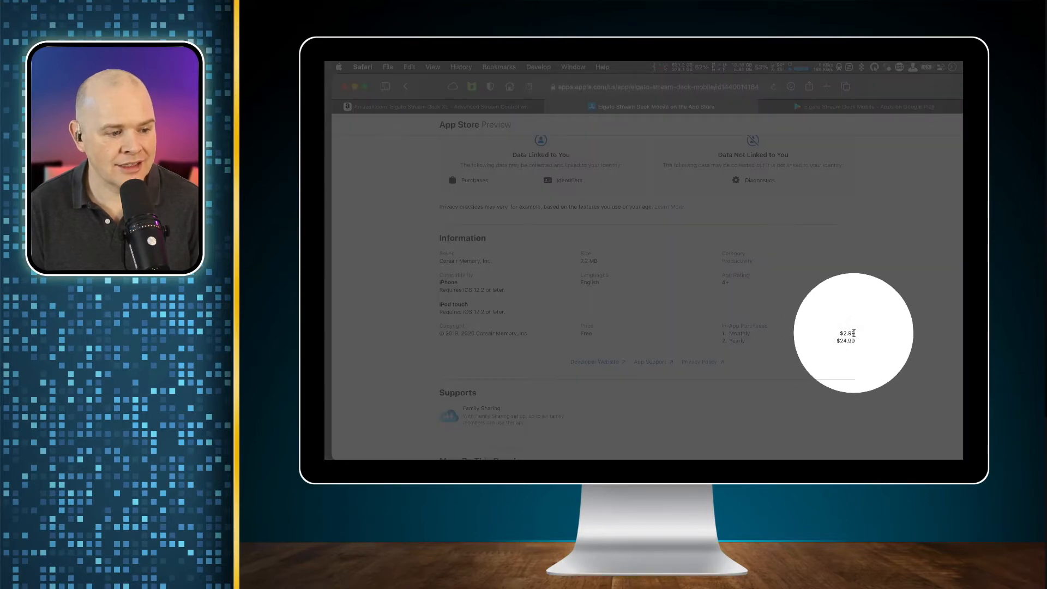
mouse_move(859, 341)
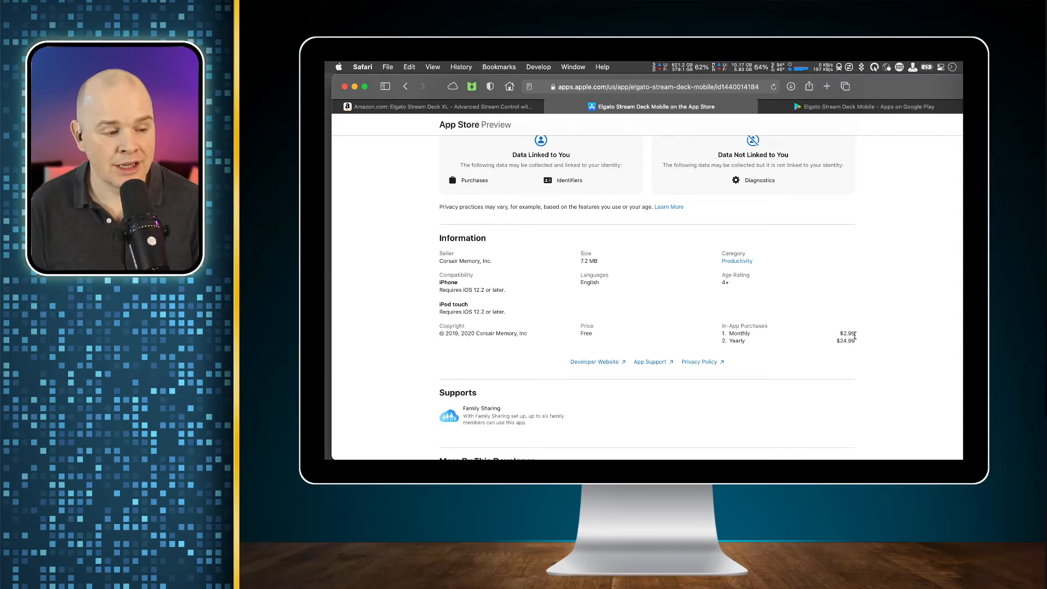
- Compare Amazon's 6-key and 15-key Stream Decks, then return to the App Store listing's description and 4.2-star ratings
scroll(down, 3)
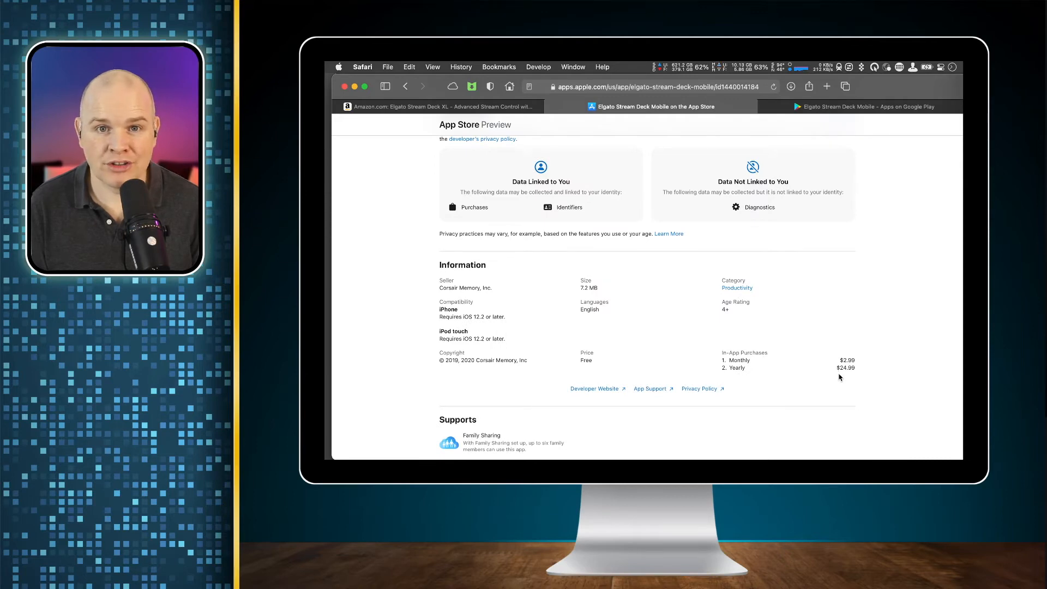
scroll(up, 3)
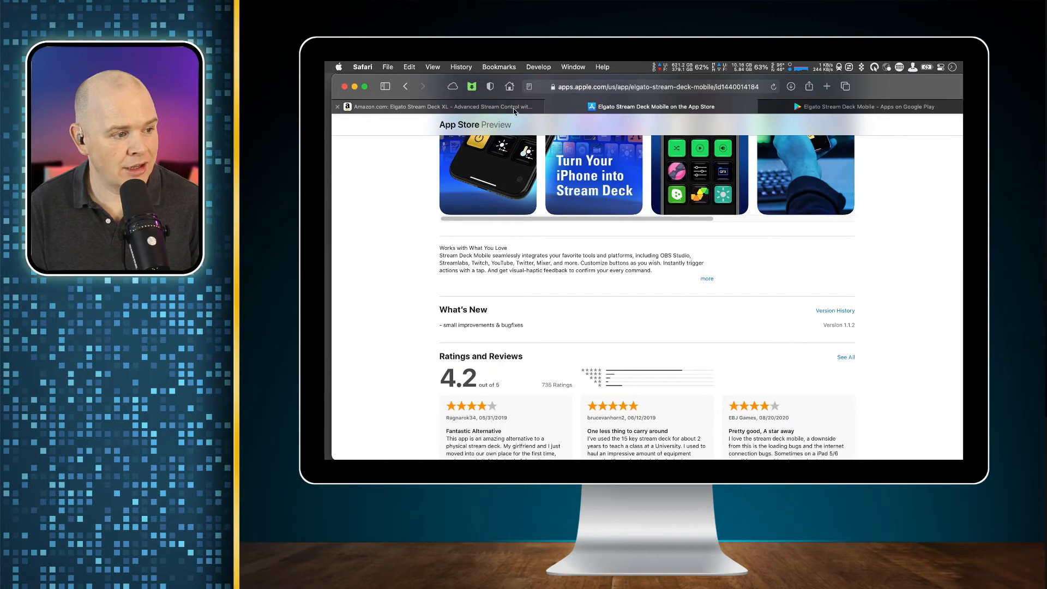
click(437, 106)
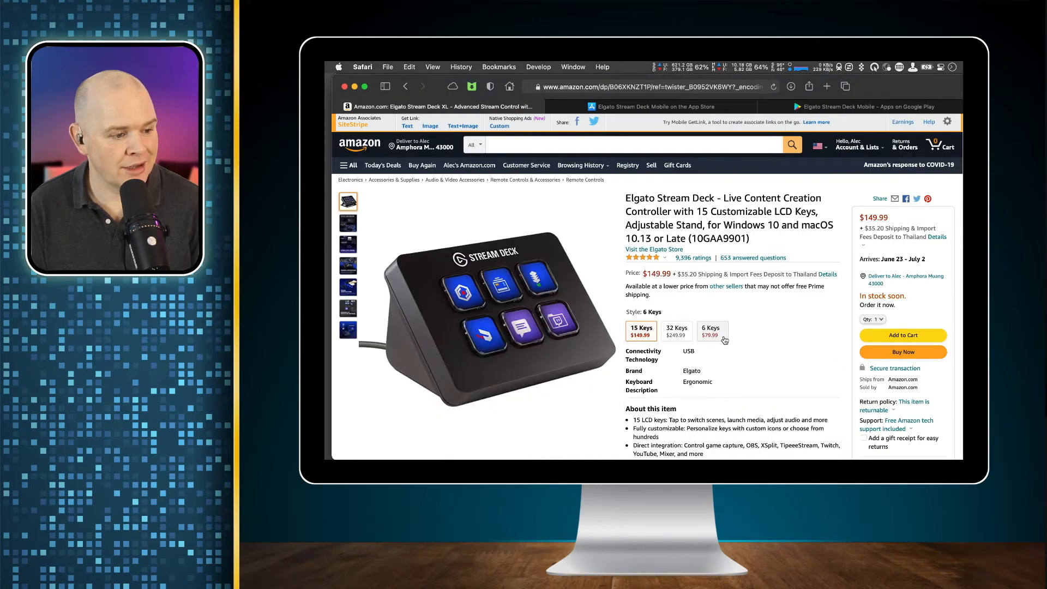
click(641, 330)
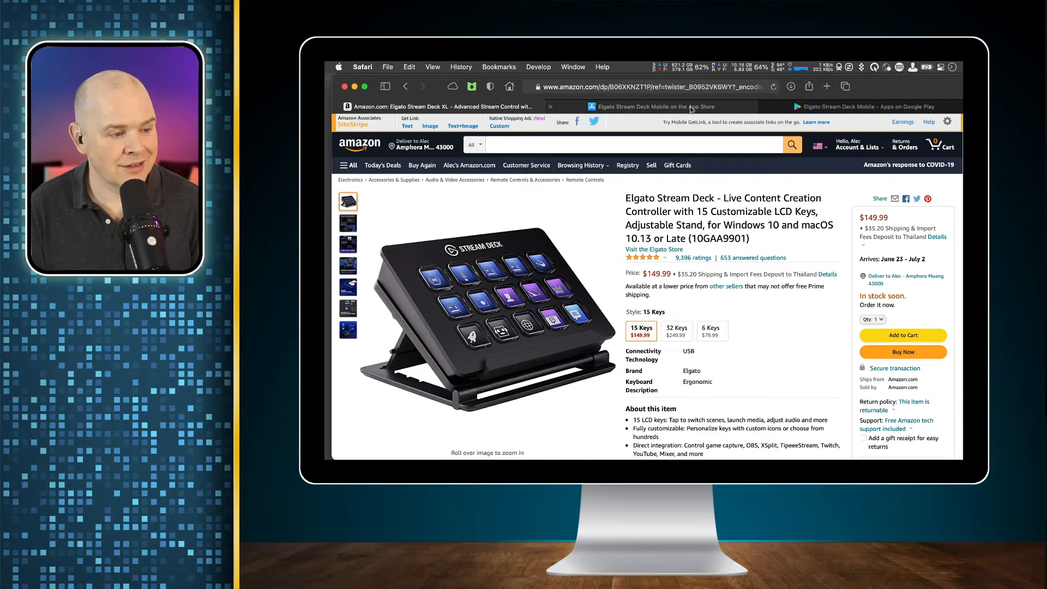
click(652, 105)
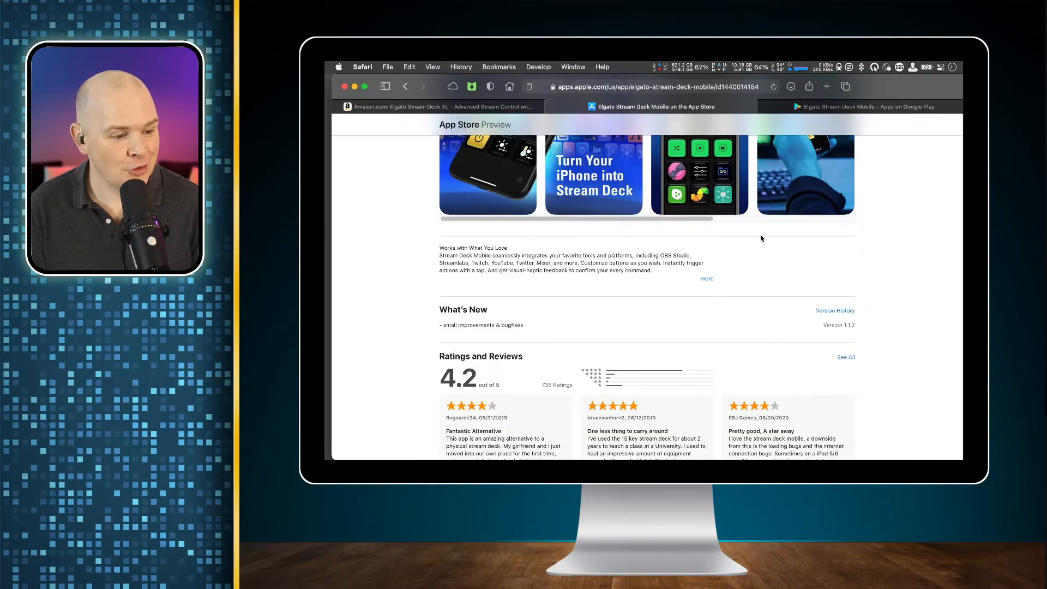
- Bring the listing's App Privacy section into view, showing purchases and identifiers linked to you
scroll(down, 3)
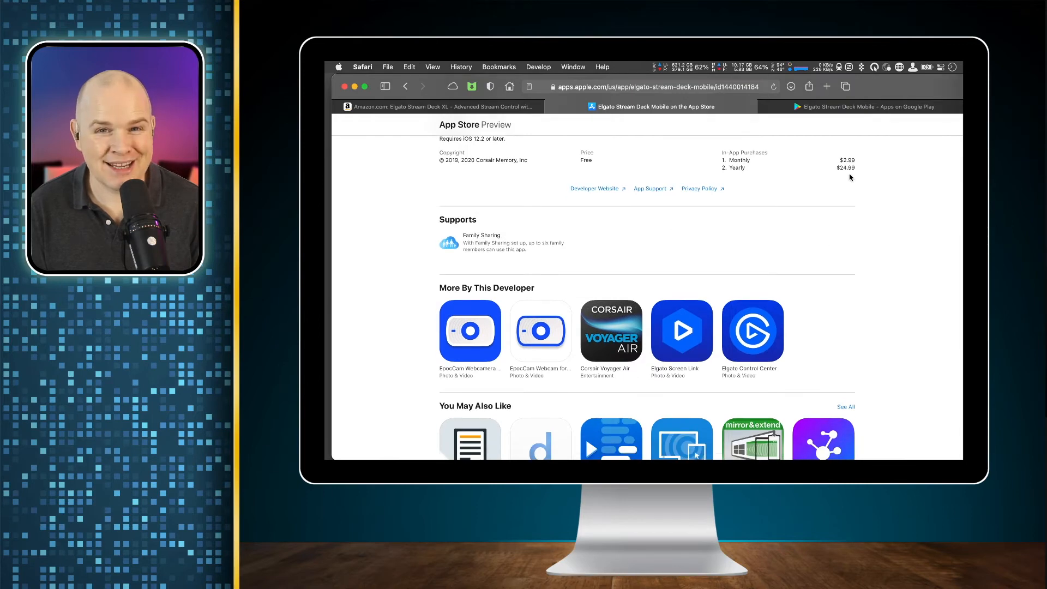
scroll(up, 3)
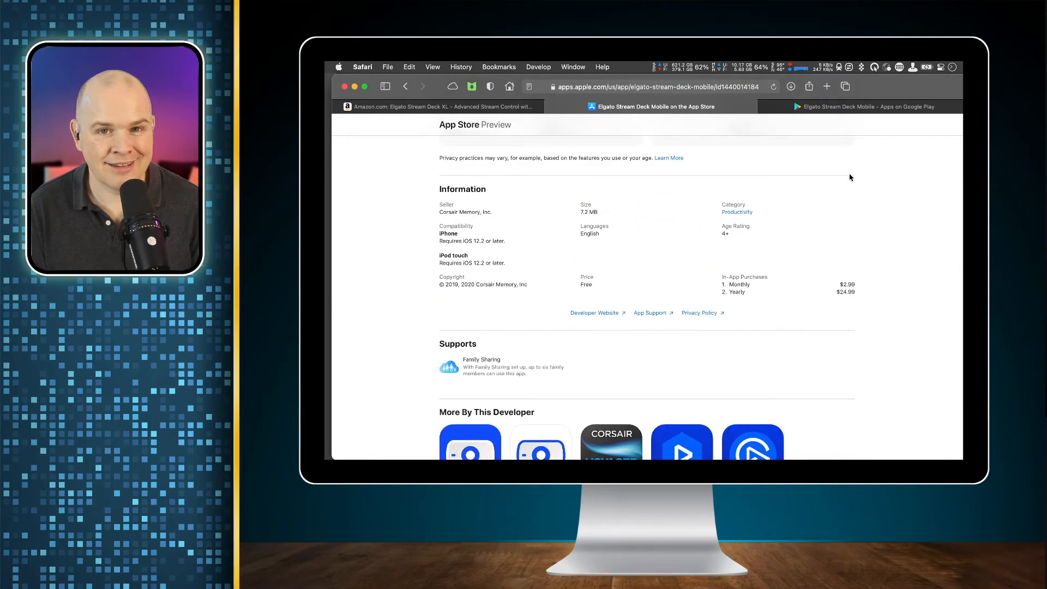
scroll(up, 3)
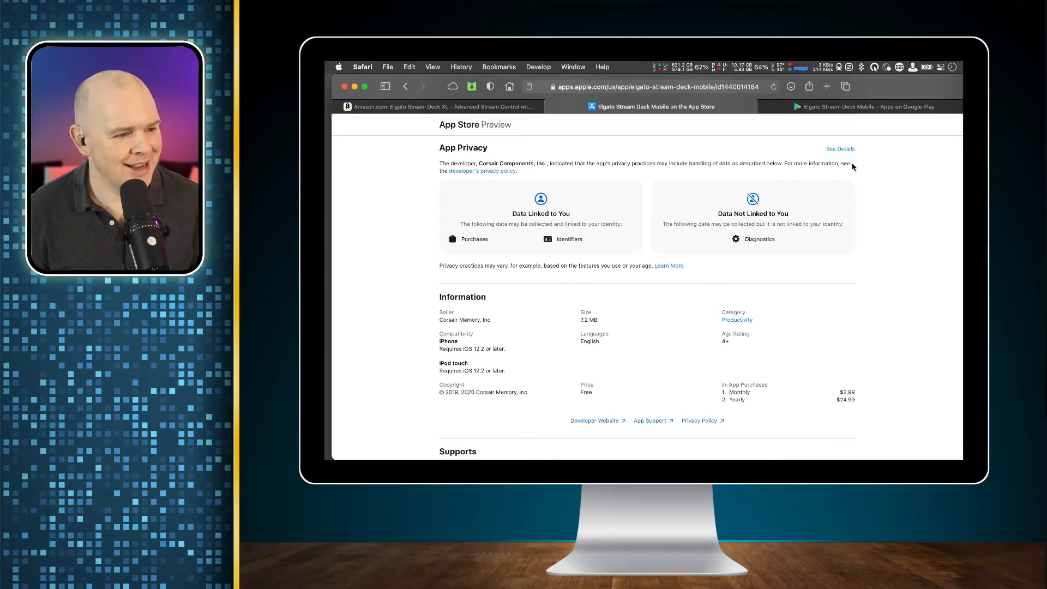
- Scroll back to the top of the Stream Deck Mobile listing with its icon, title and iPhone screenshots
scroll(down, 3)
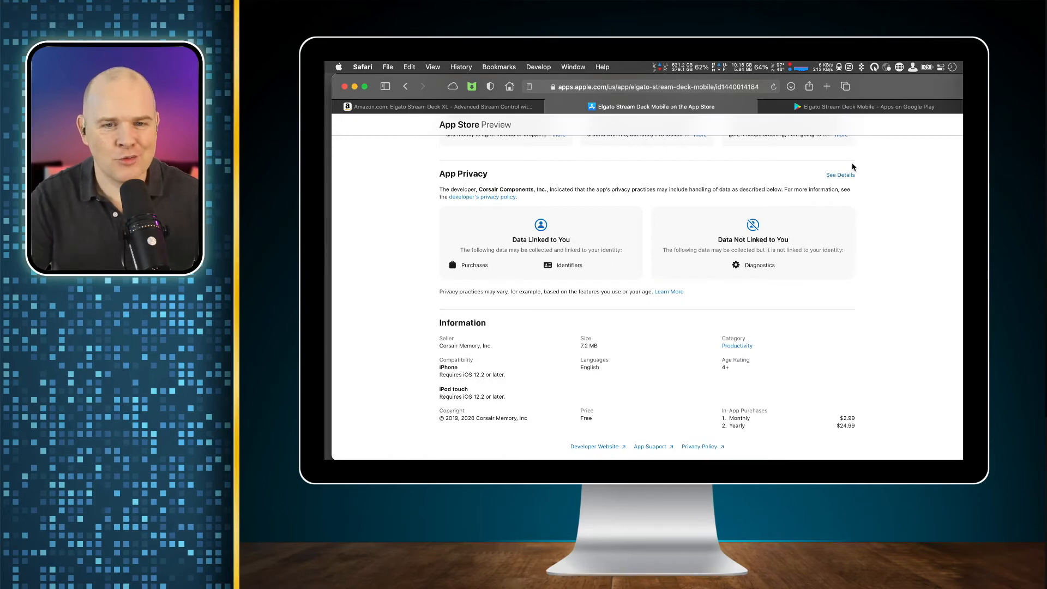
scroll(up, 3)
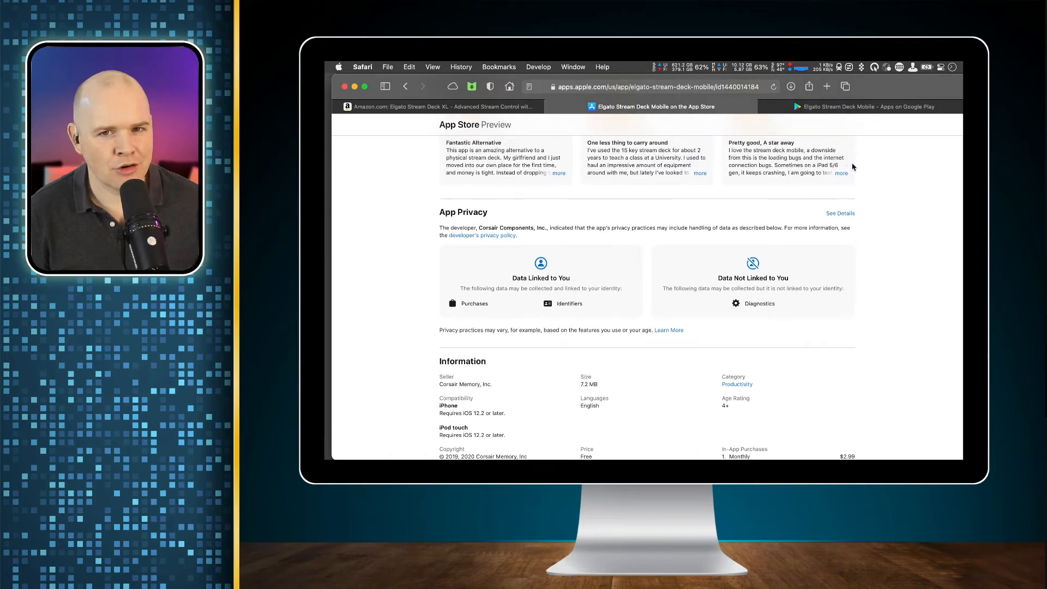
scroll(up, 3)
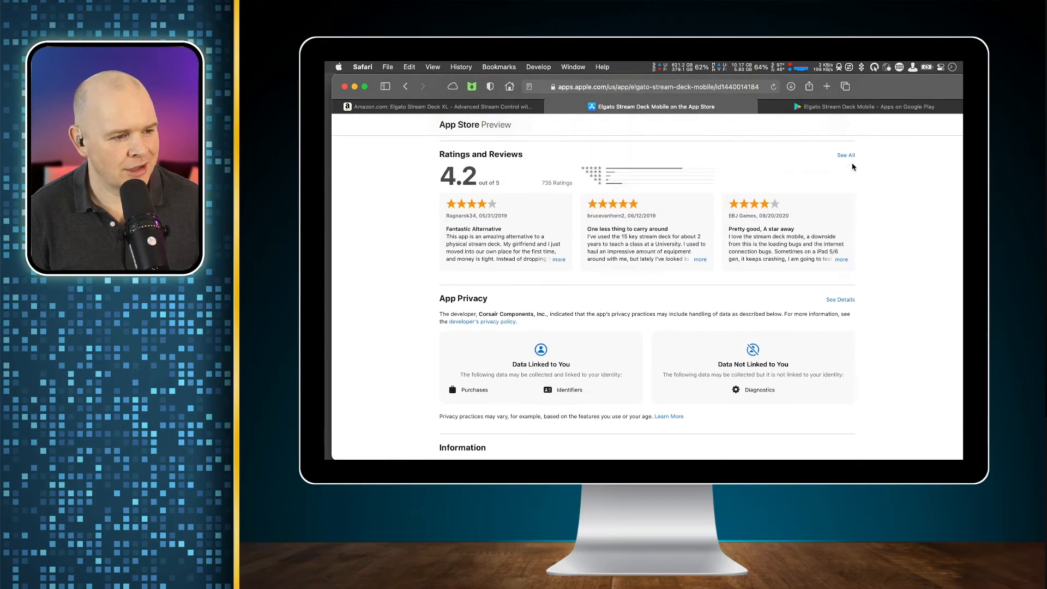
scroll(up, 3)
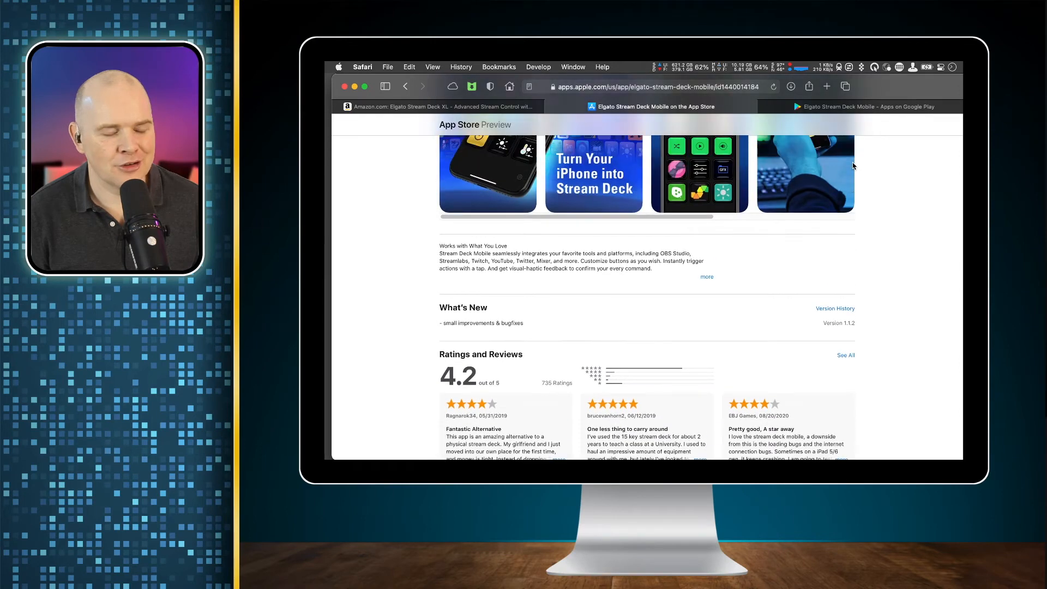
scroll(up, 3)
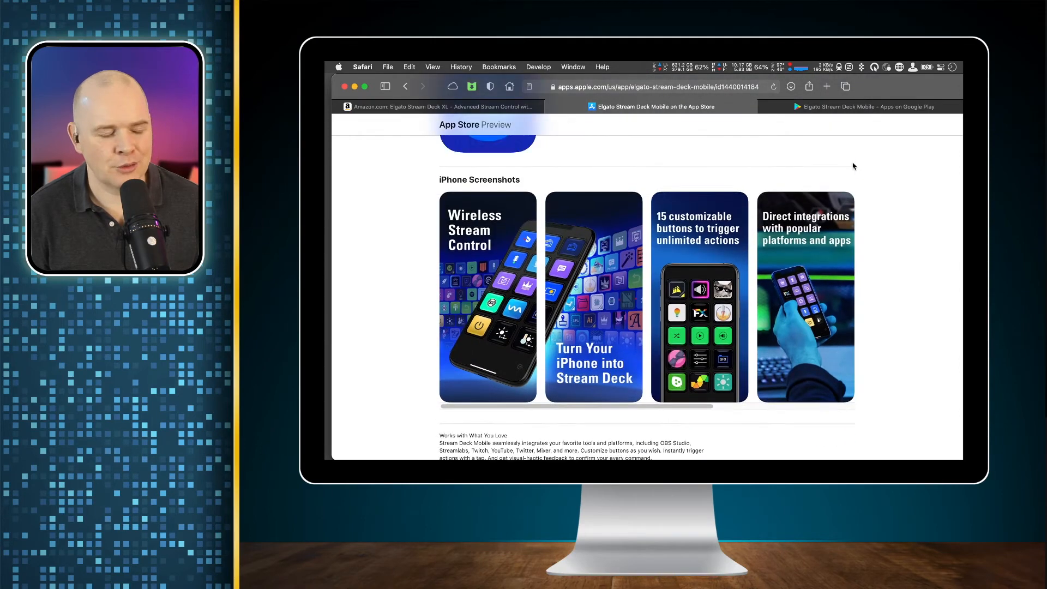
scroll(down, 3)
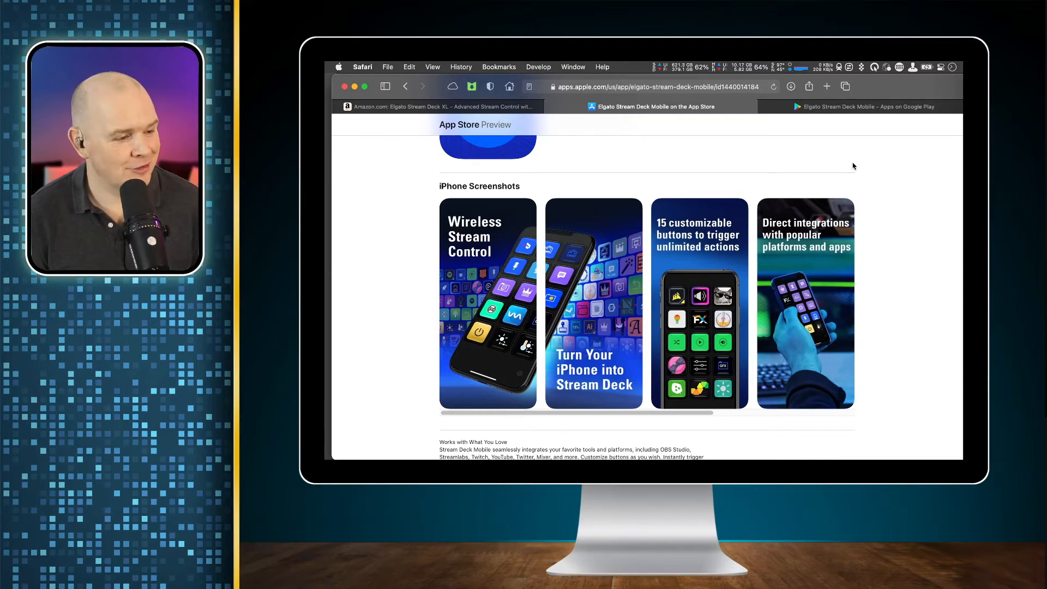
scroll(up, 3)
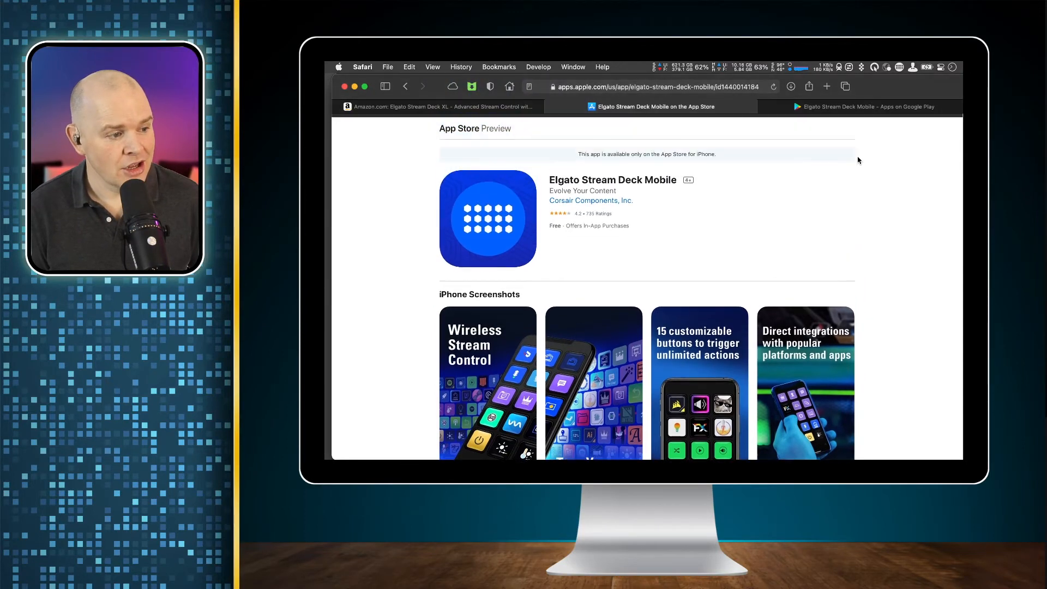
scroll(up, 3)
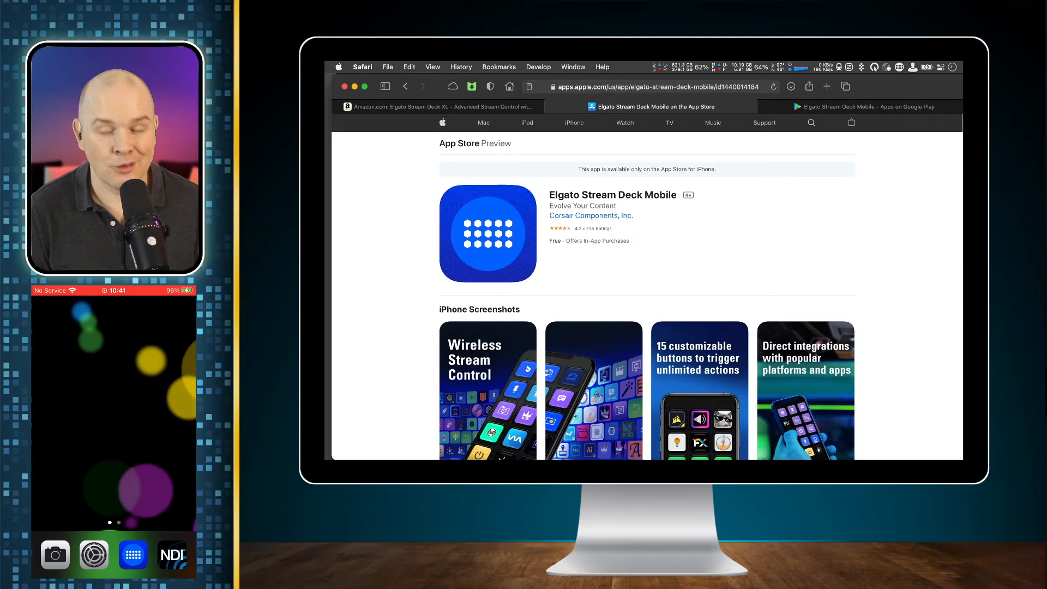
mouse_move(746, 147)
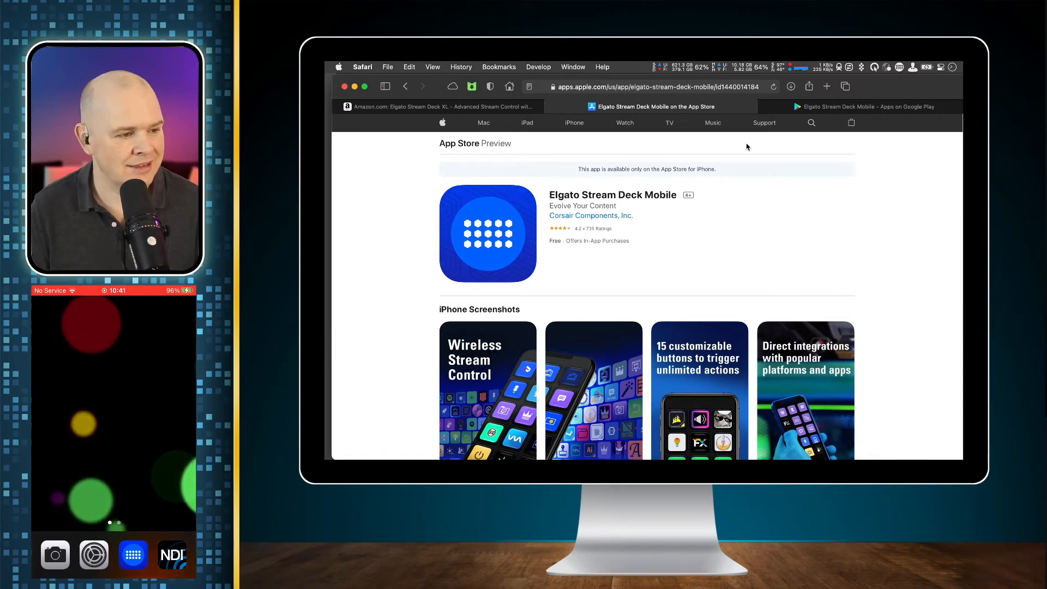
mouse_move(852, 168)
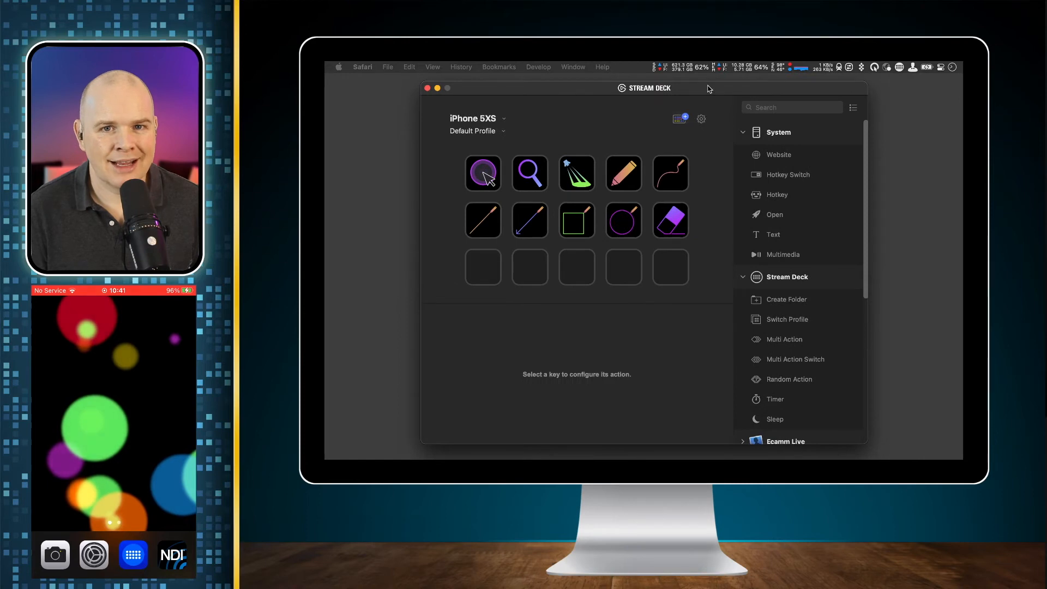
mouse_move(794, 154)
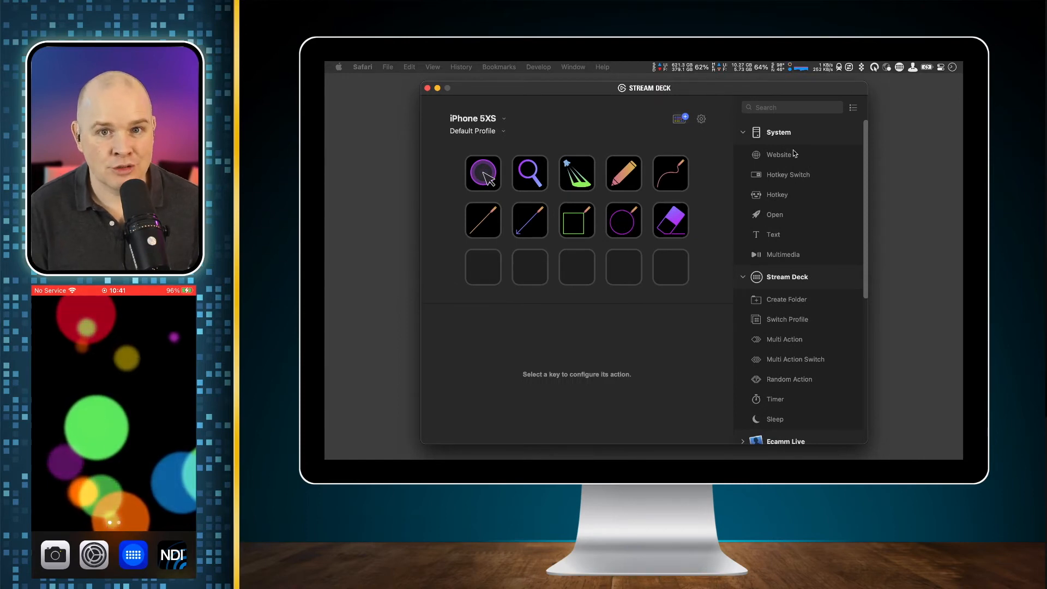
mouse_move(766, 266)
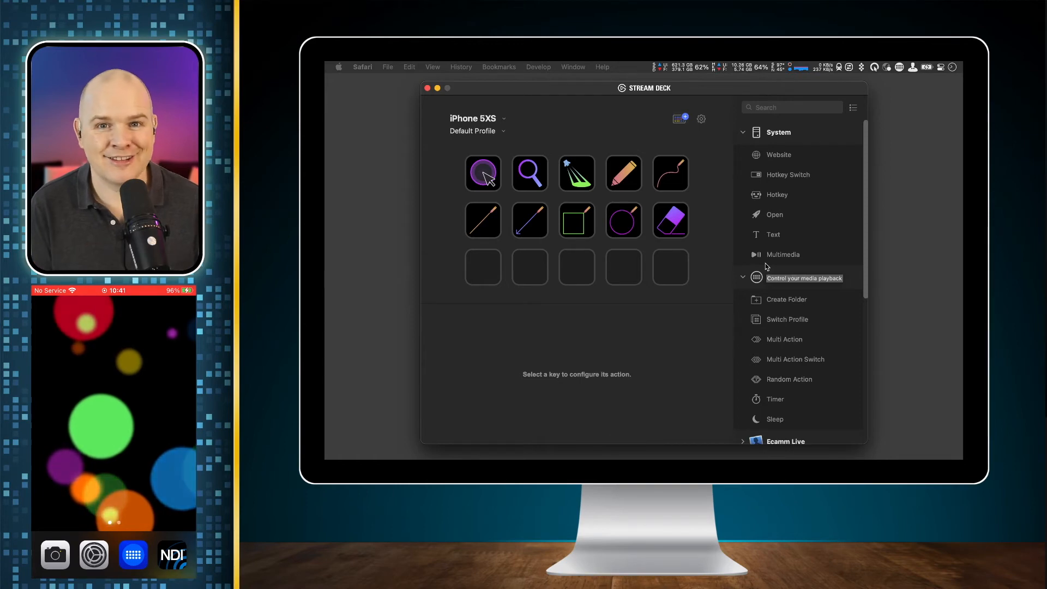
mouse_move(739, 156)
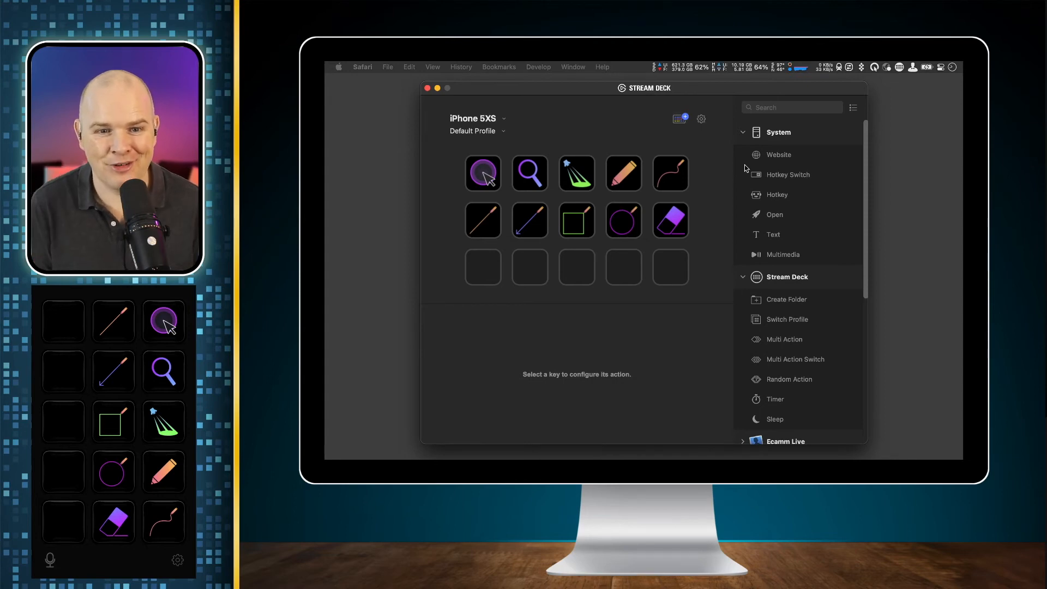
mouse_move(762, 177)
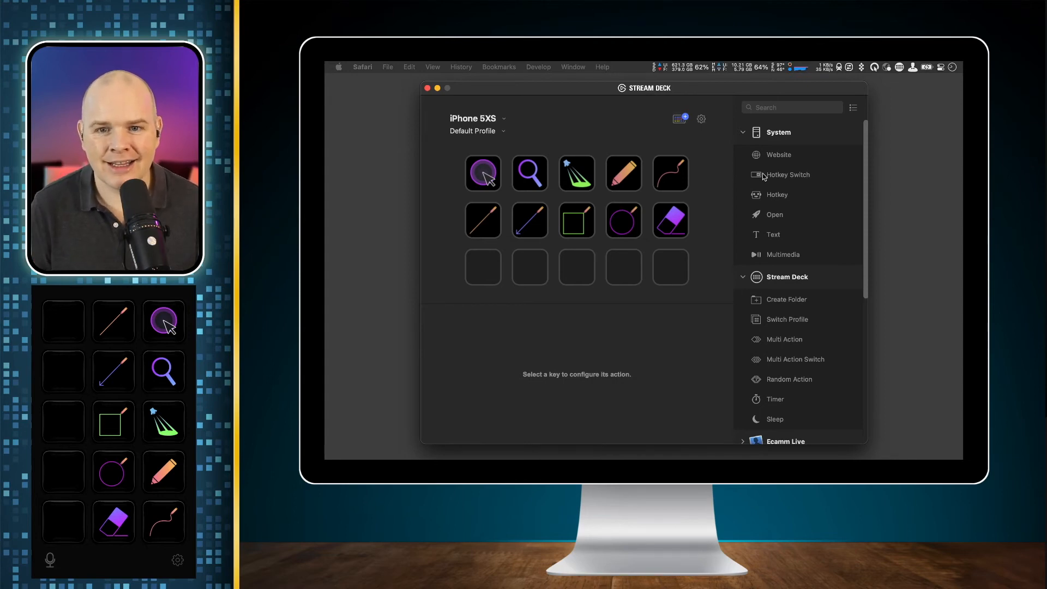
mouse_move(792, 149)
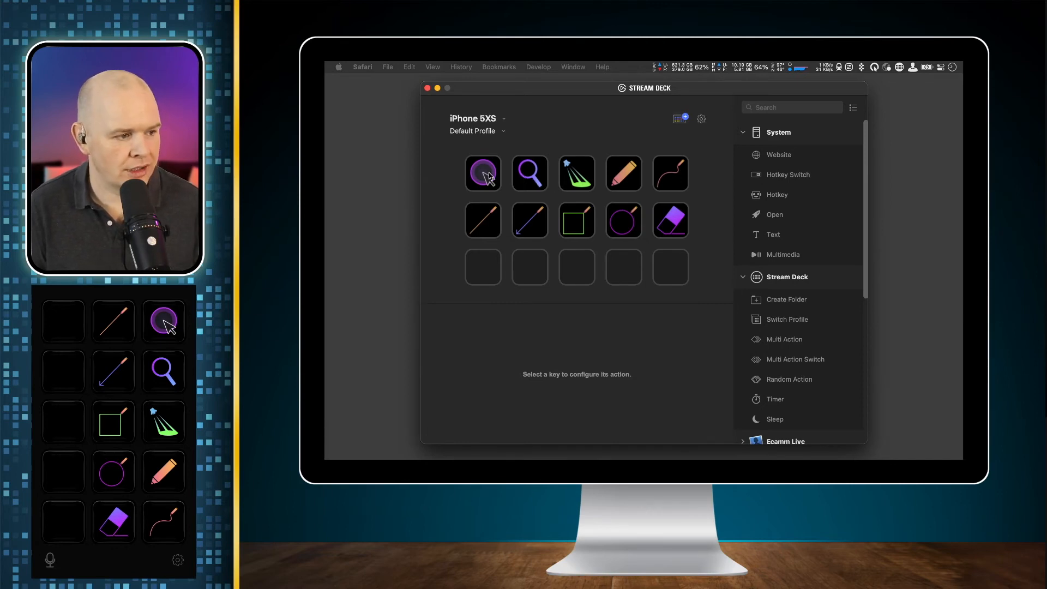
mouse_move(530, 195)
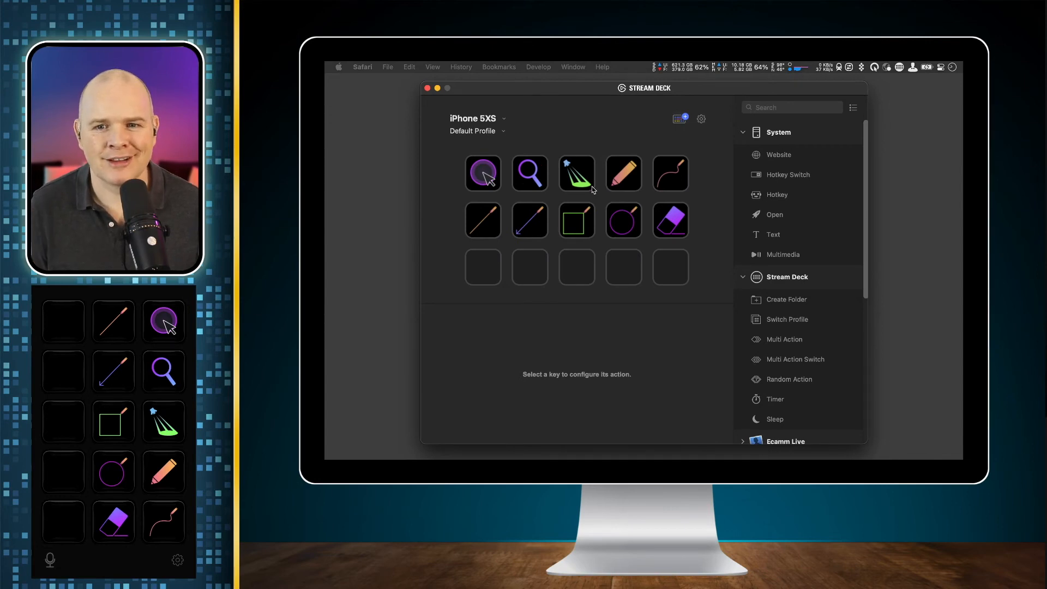
mouse_move(554, 177)
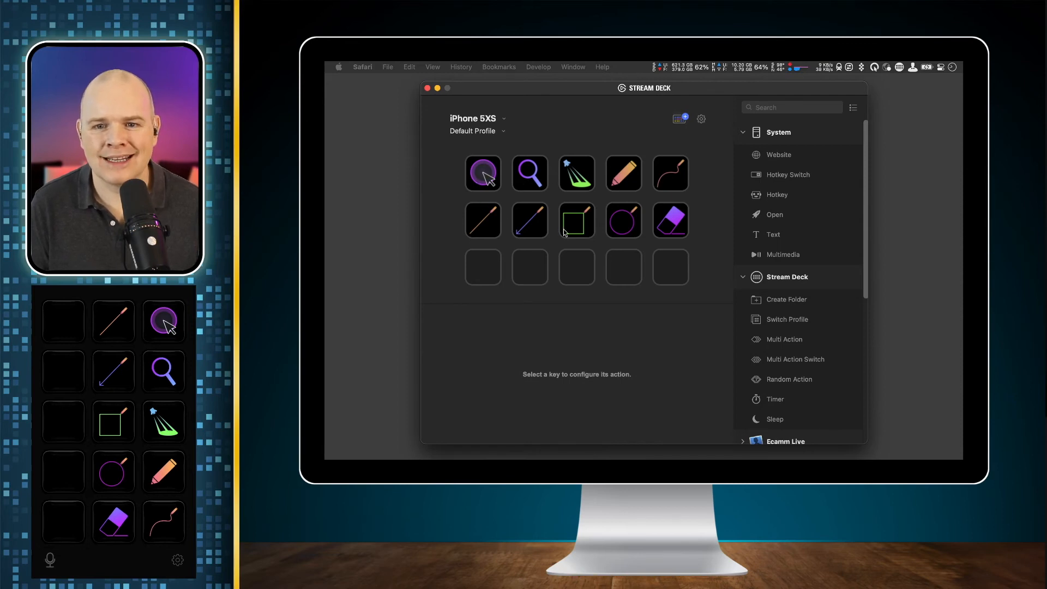
mouse_move(553, 249)
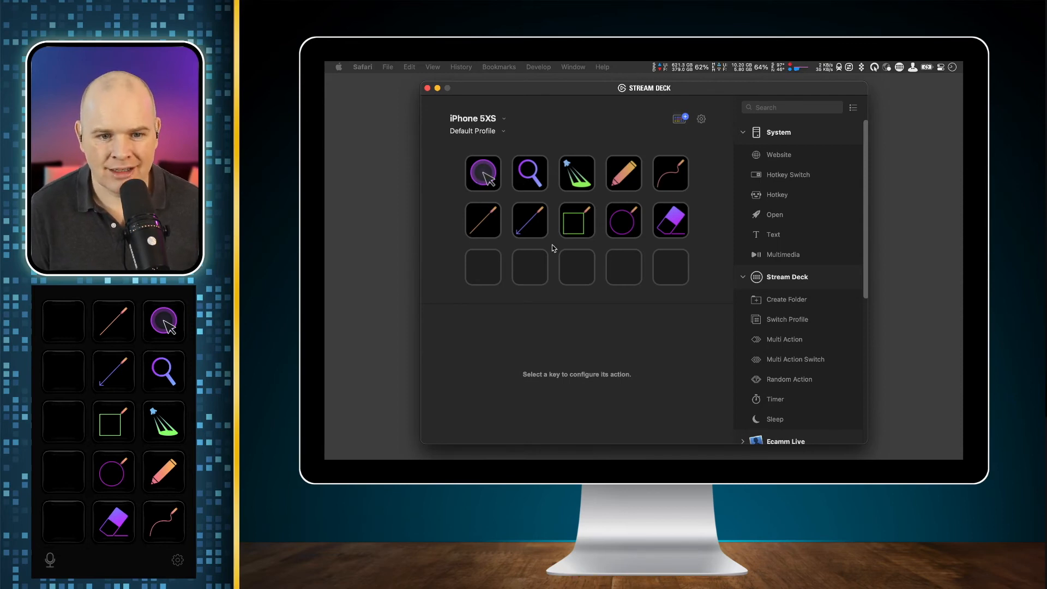
mouse_move(359, 398)
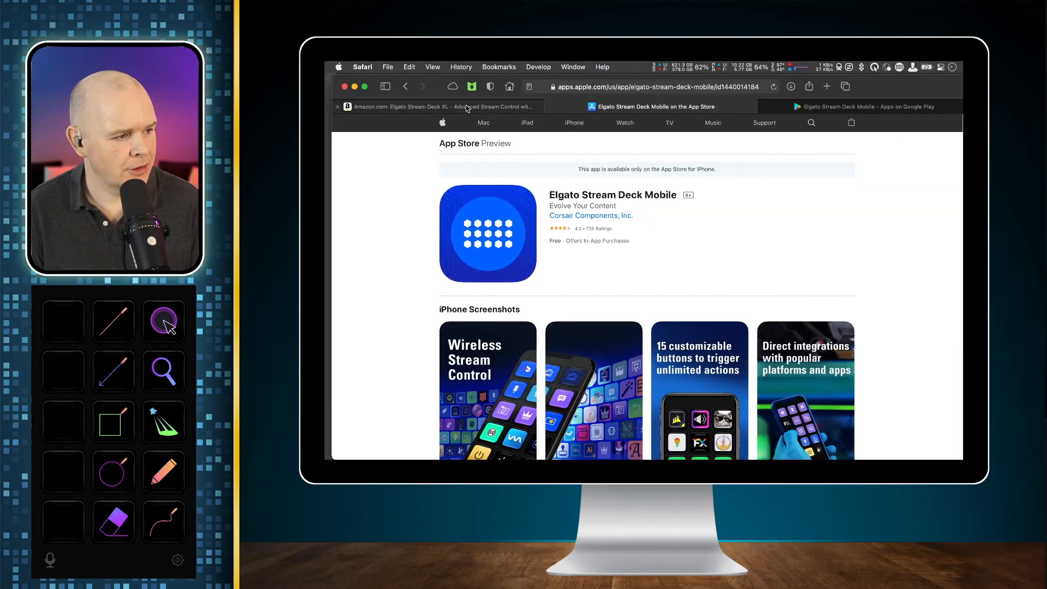
- Return to the Amazon tab showing the 15-key Elgato Stream Deck with a zoomed key view
click(437, 106)
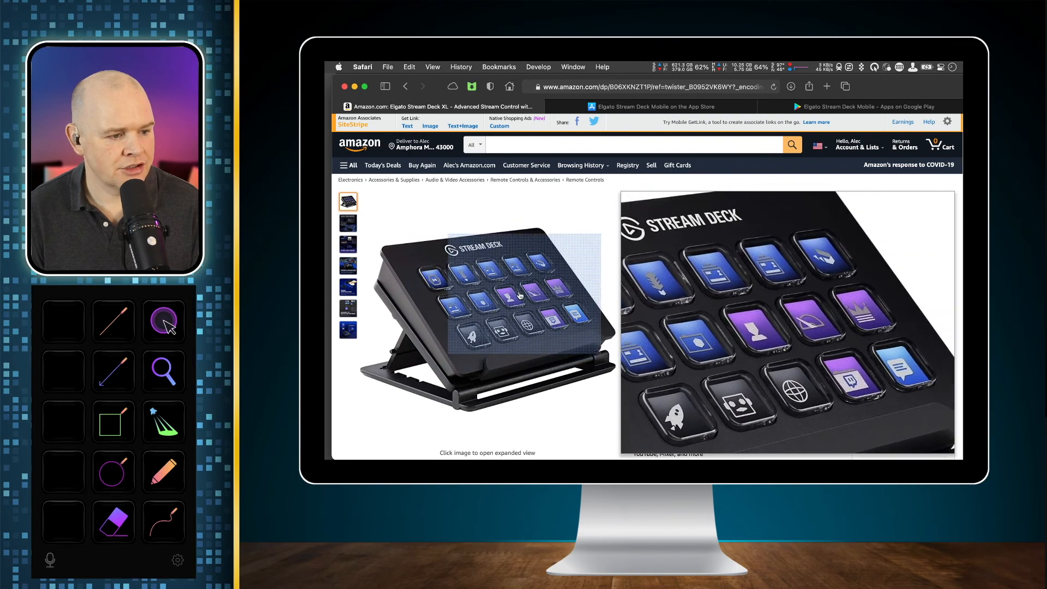